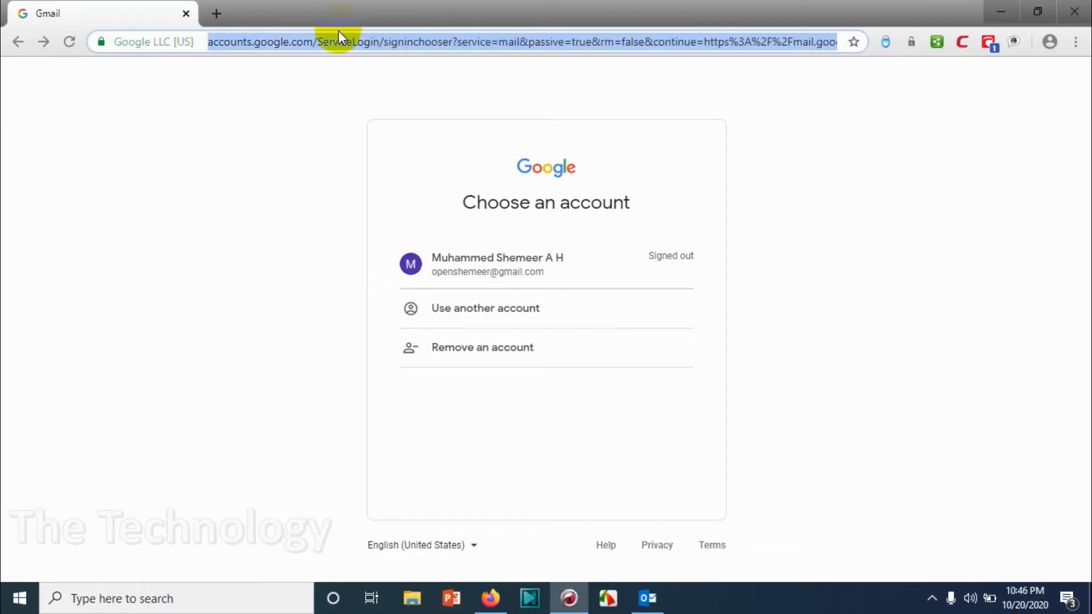
Choose the signed-out account and submit its password to reach the 2-Step Verification options
left_click(352, 41)
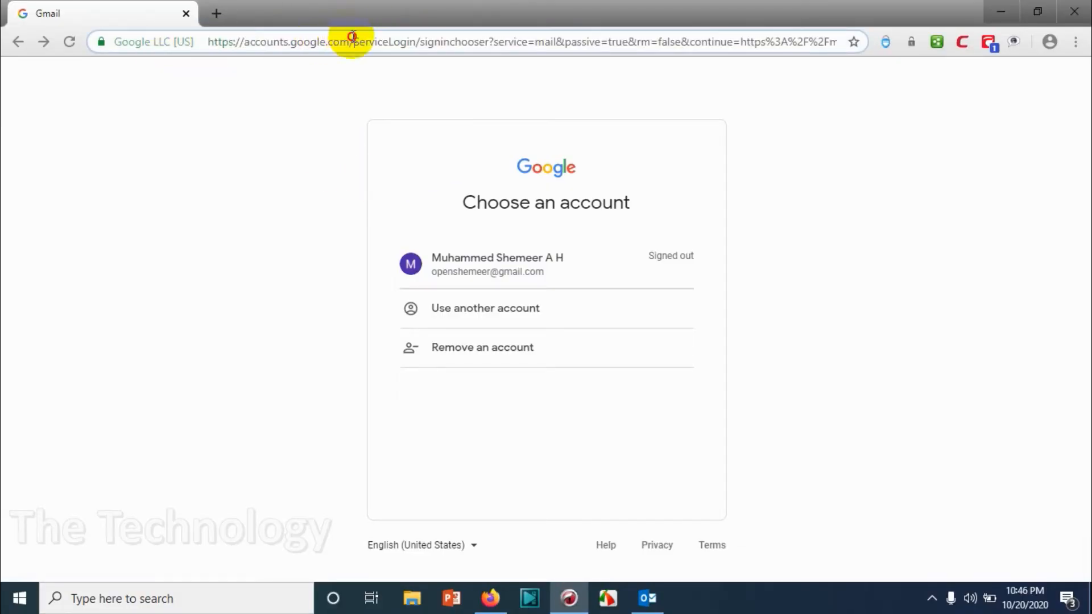
left_click(348, 41)
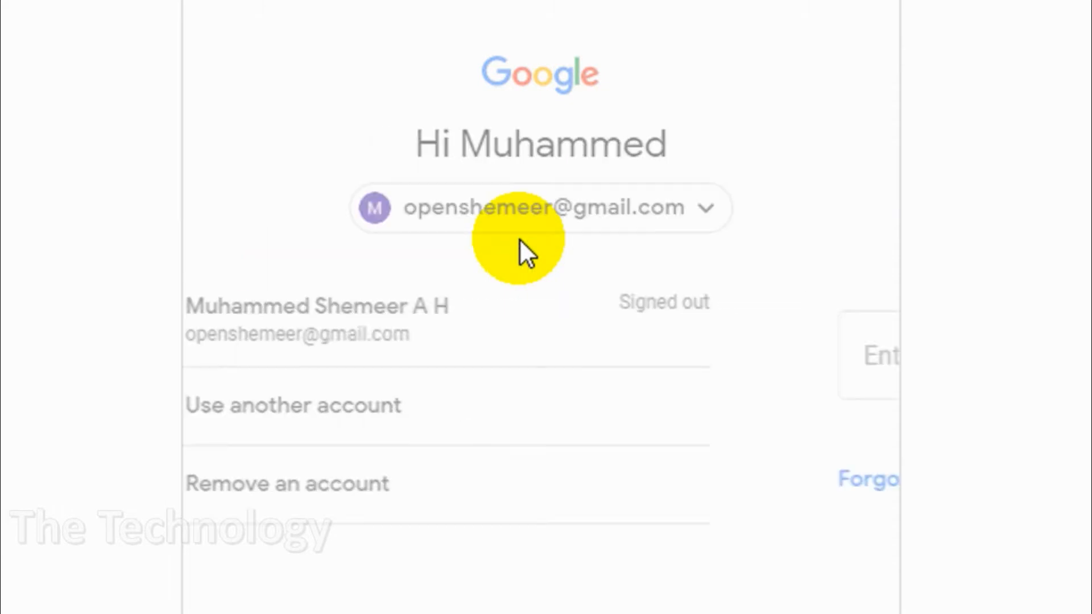
left_click(540, 206)
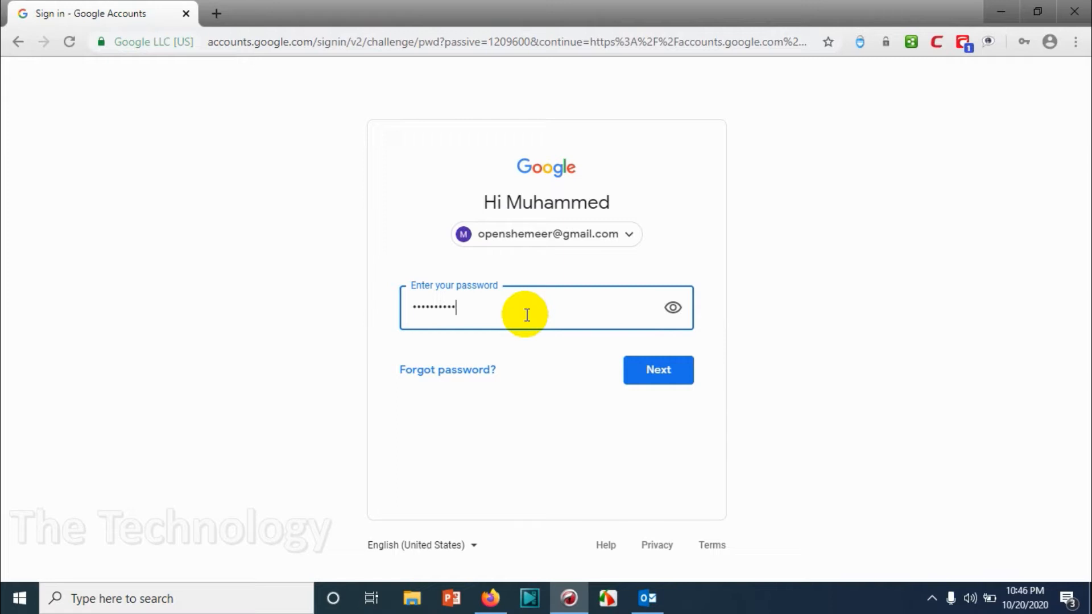
left_click(657, 370)
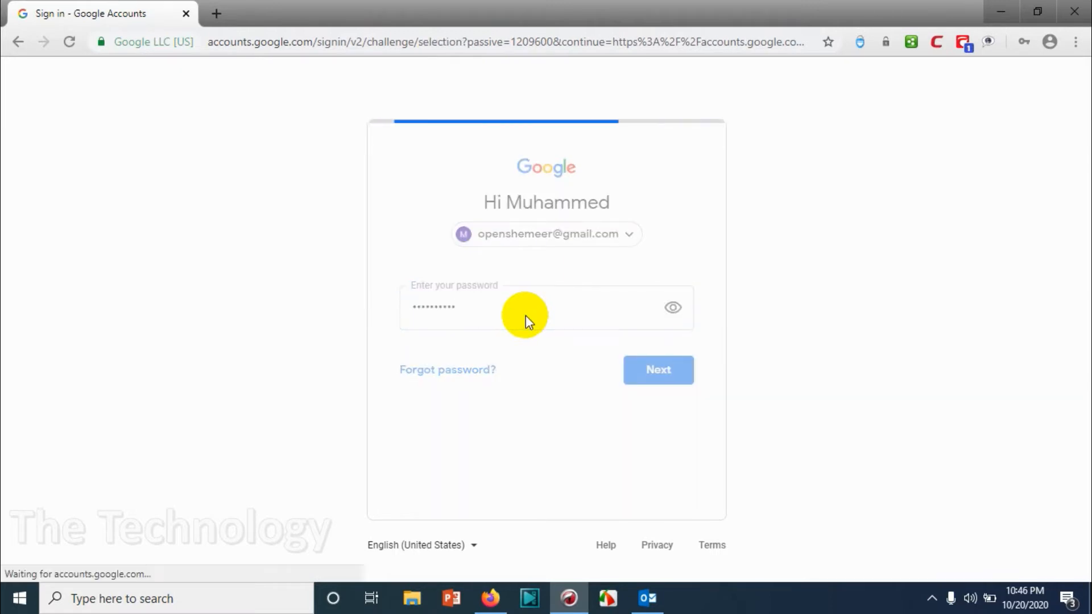
left_click(656, 370)
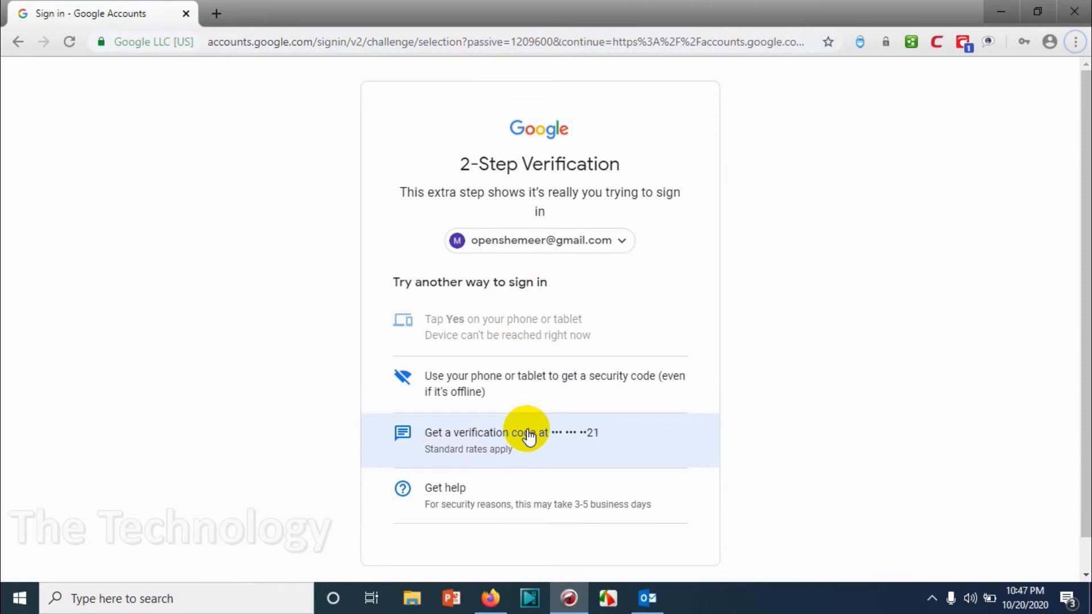
left_click(508, 432)
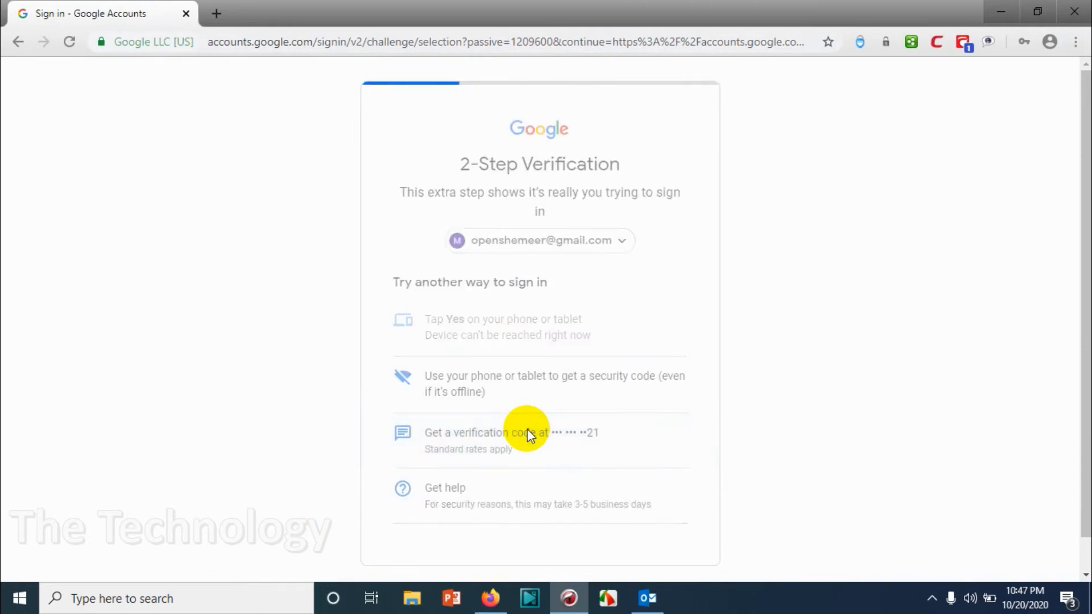
left_click(512, 432)
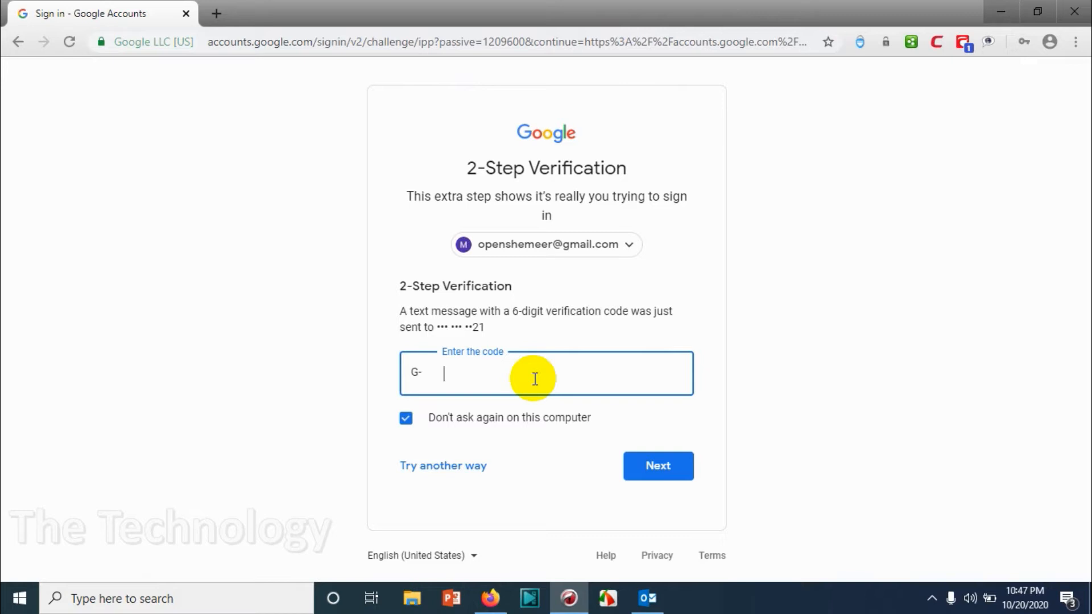
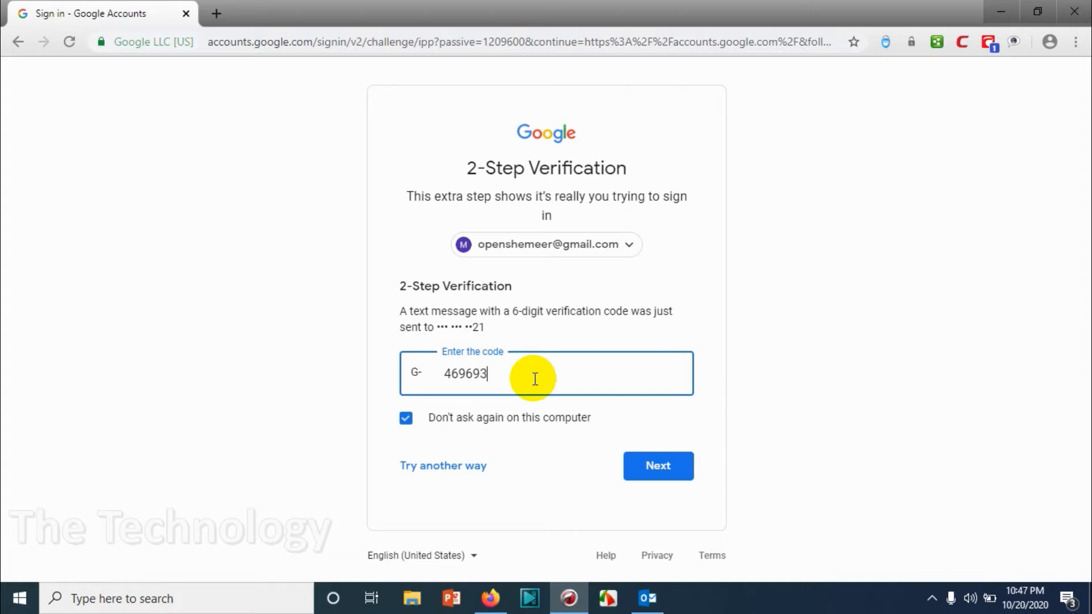
left_click(656, 465)
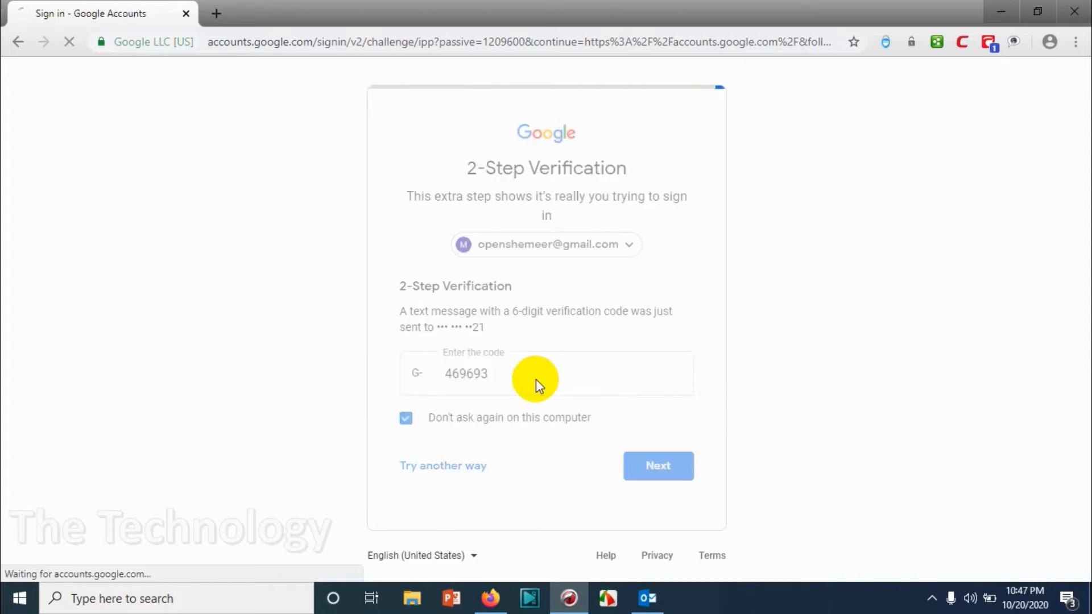
left_click(657, 465)
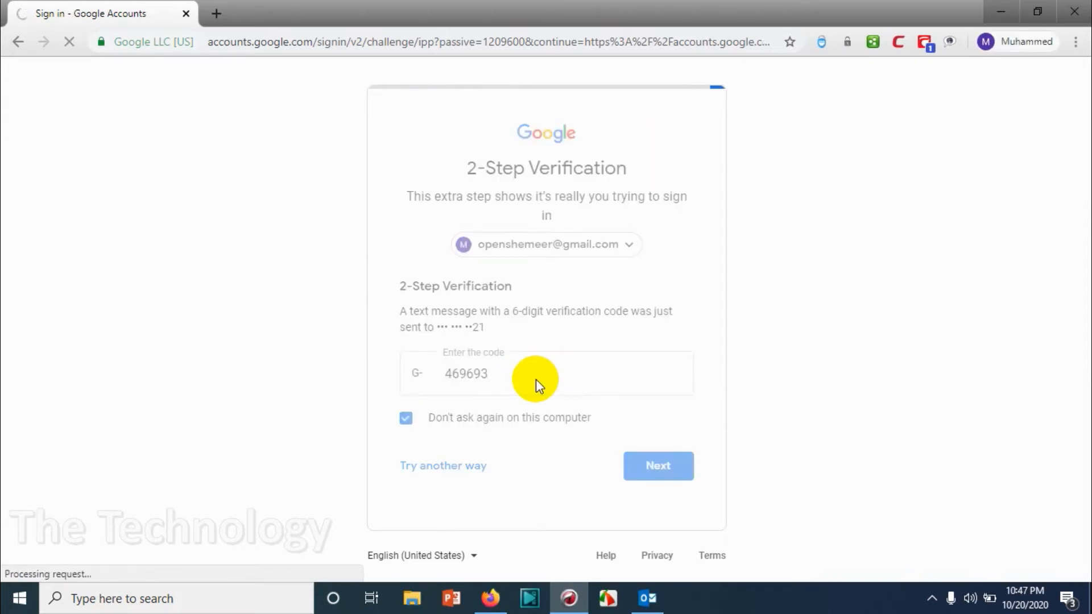
left_click(656, 465)
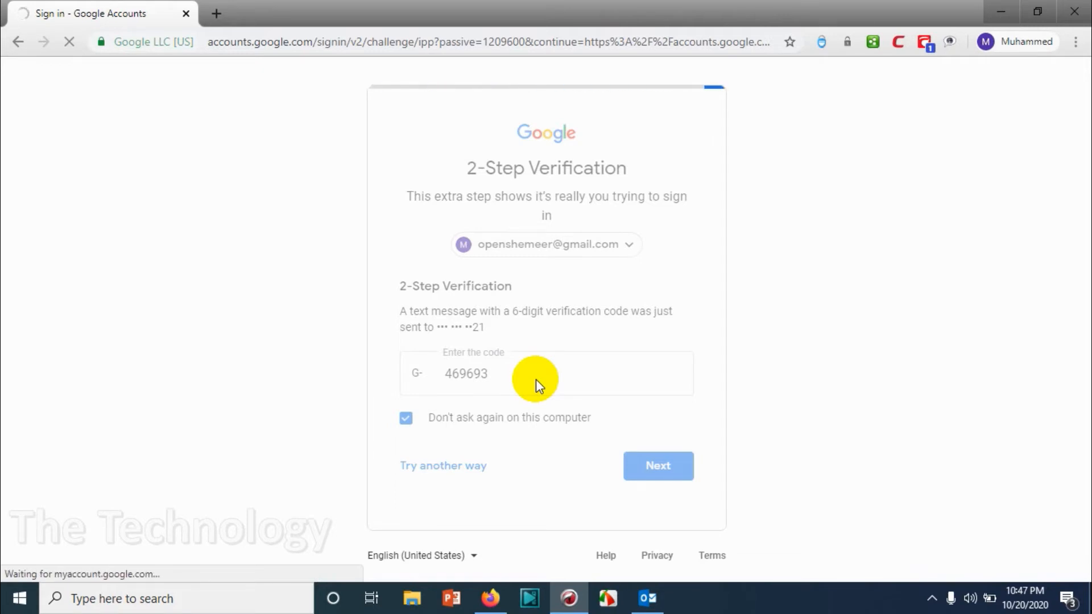
left_click(655, 465)
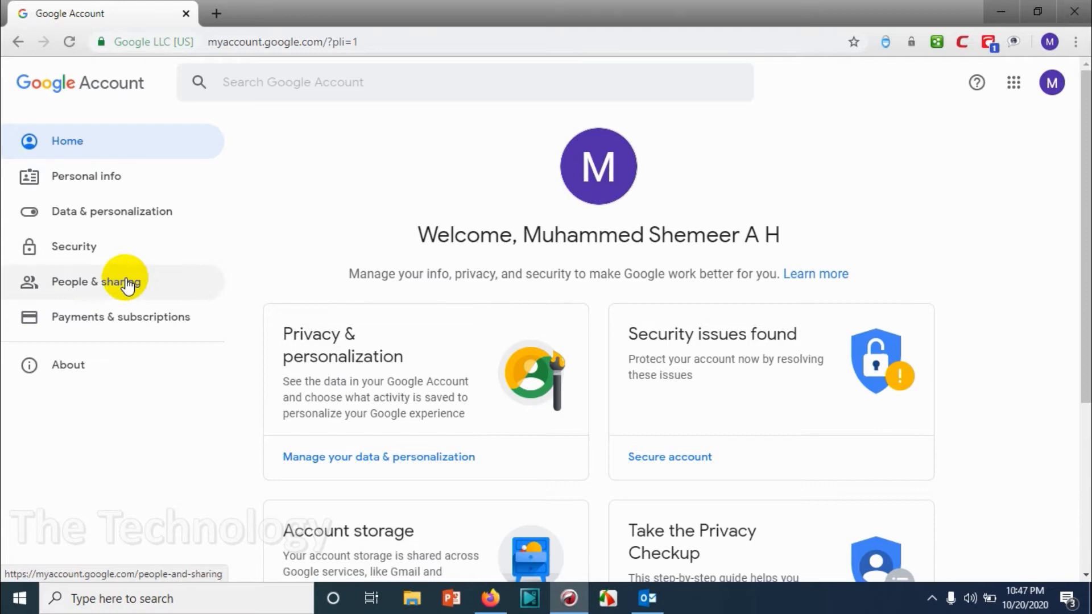
Open Security, select the '2-Step Verification turned on' event, and choose Manage settings
scroll("down", 3)
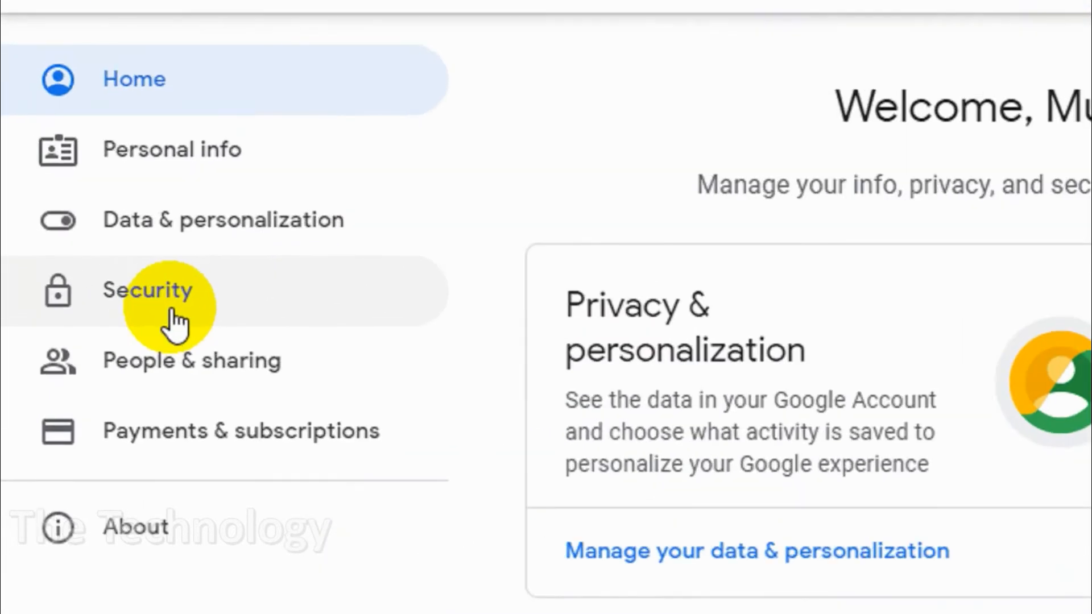
left_click(149, 289)
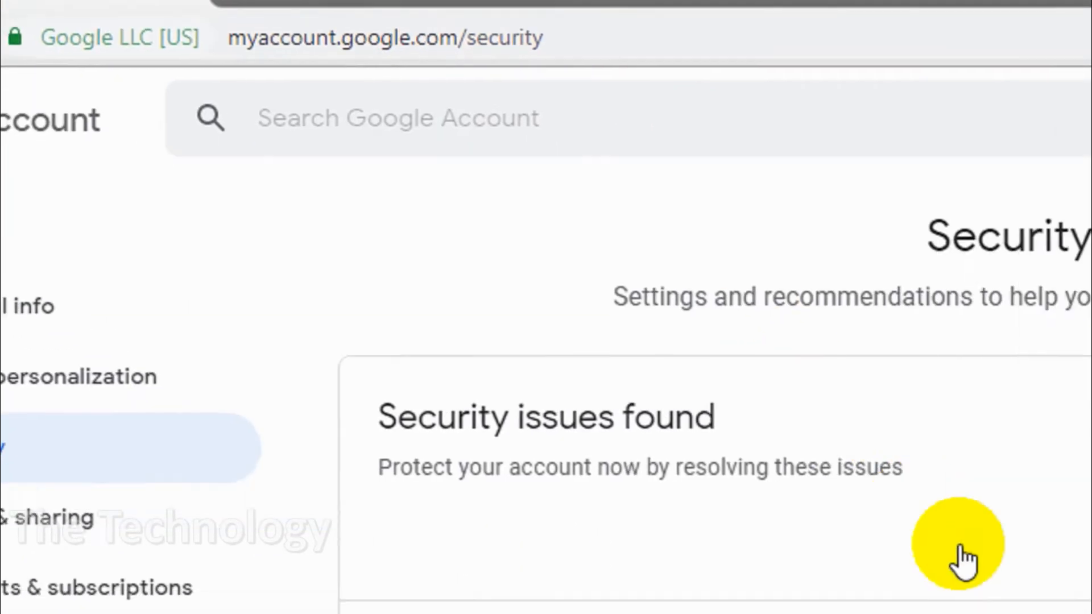
scroll("down", 3)
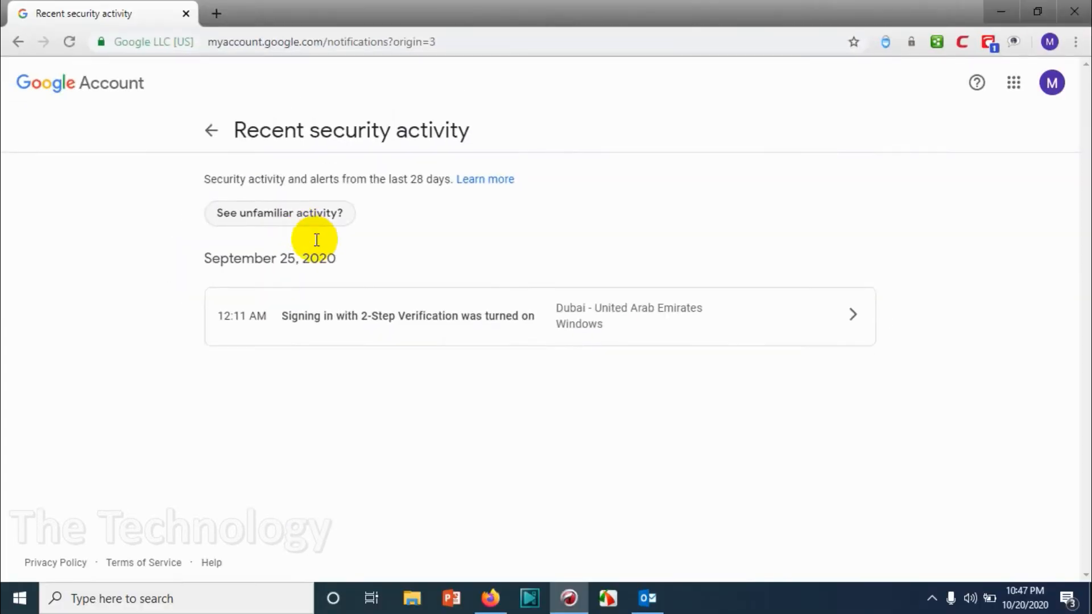
left_click(407, 315)
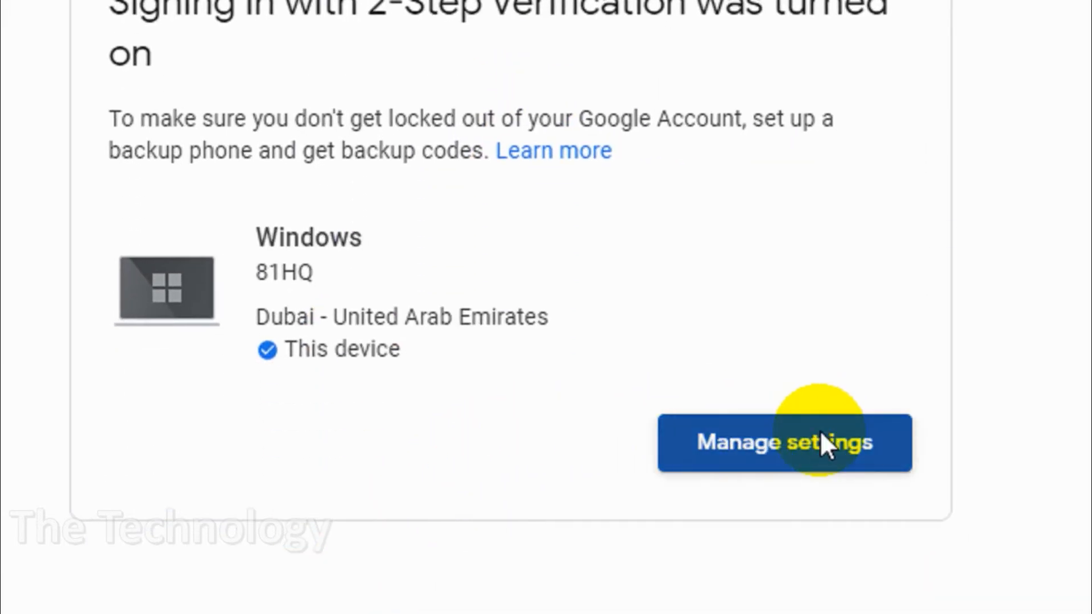
left_click(783, 443)
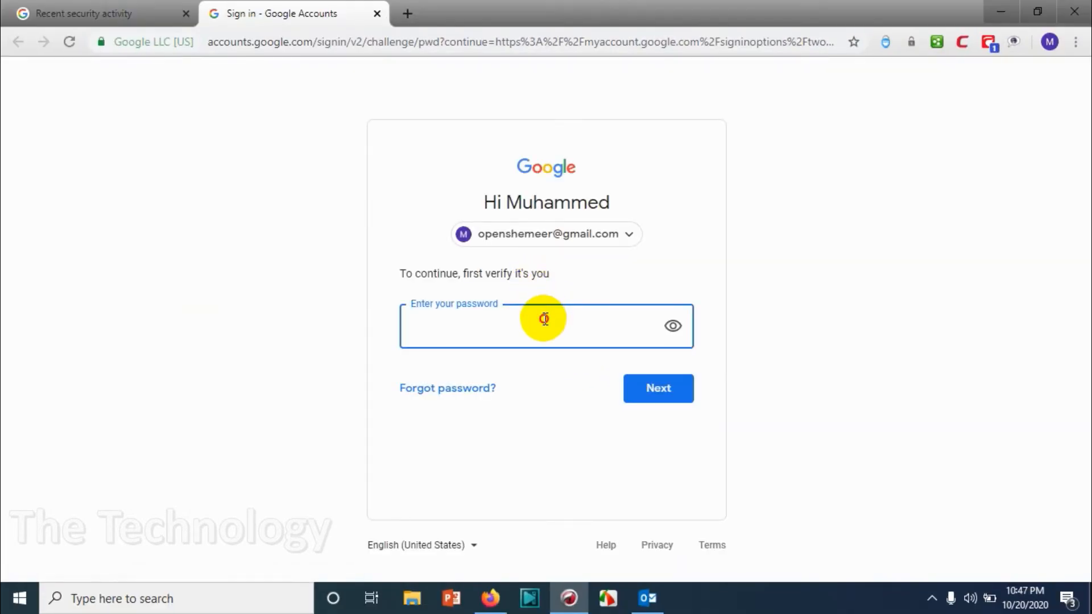
Re-enter the password to open the 2-Step Verification settings page
type("••••")
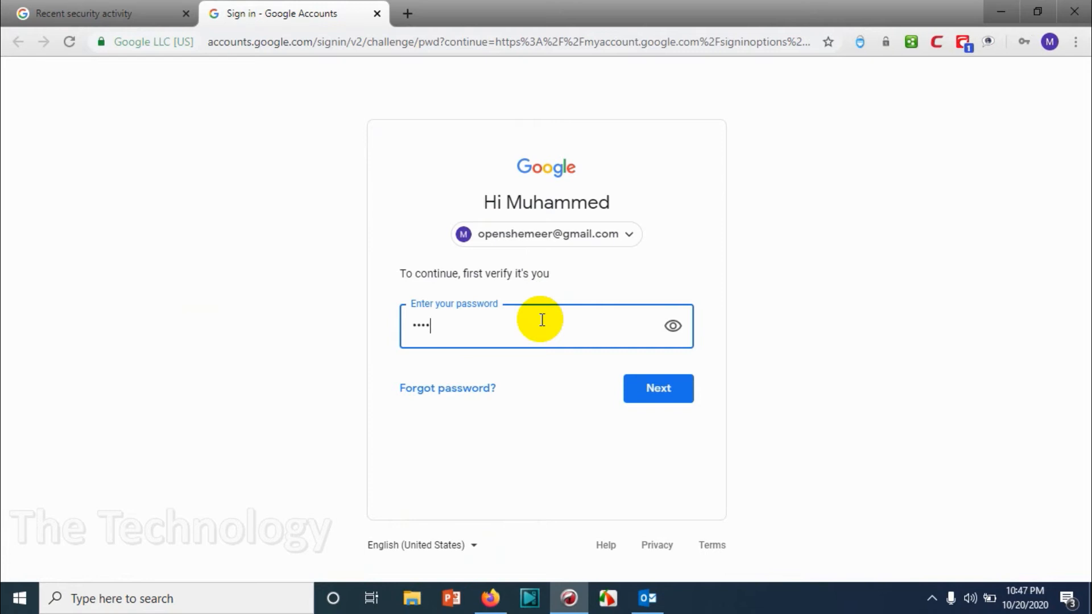
left_click(657, 388)
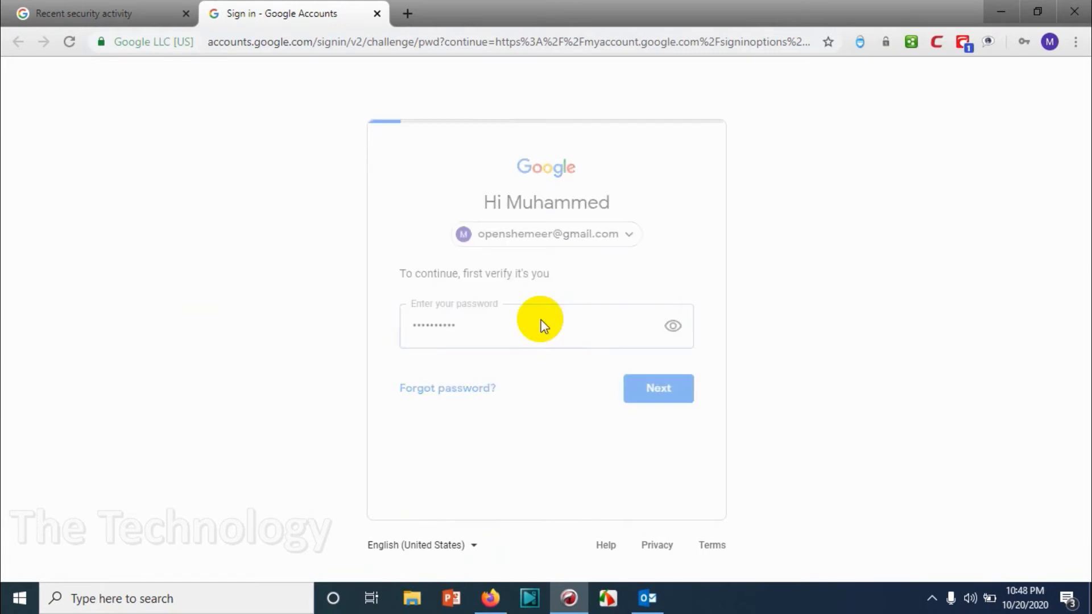
left_click(657, 388)
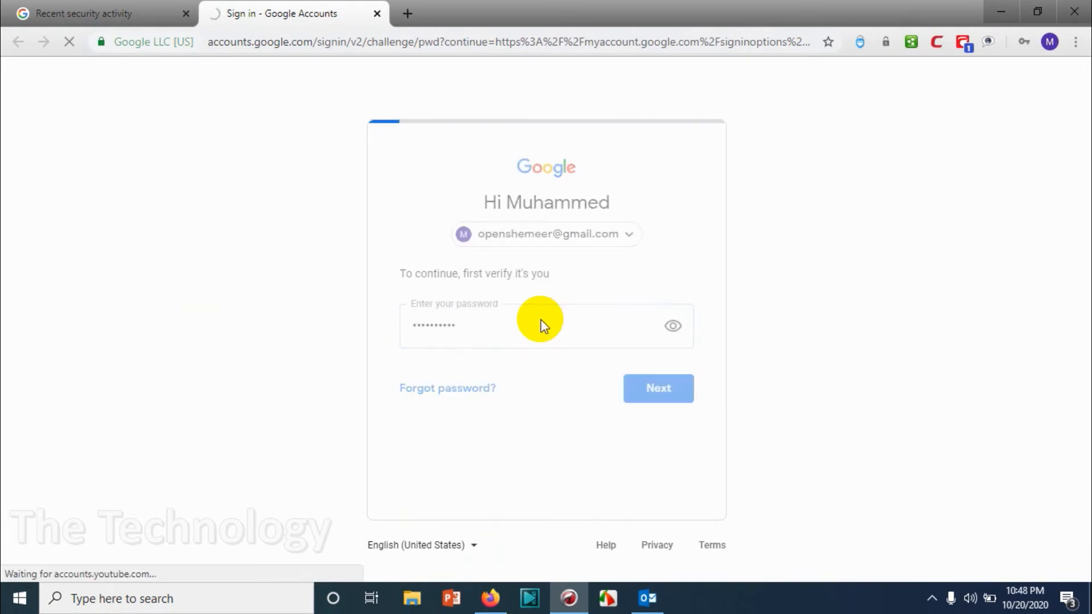
left_click(656, 388)
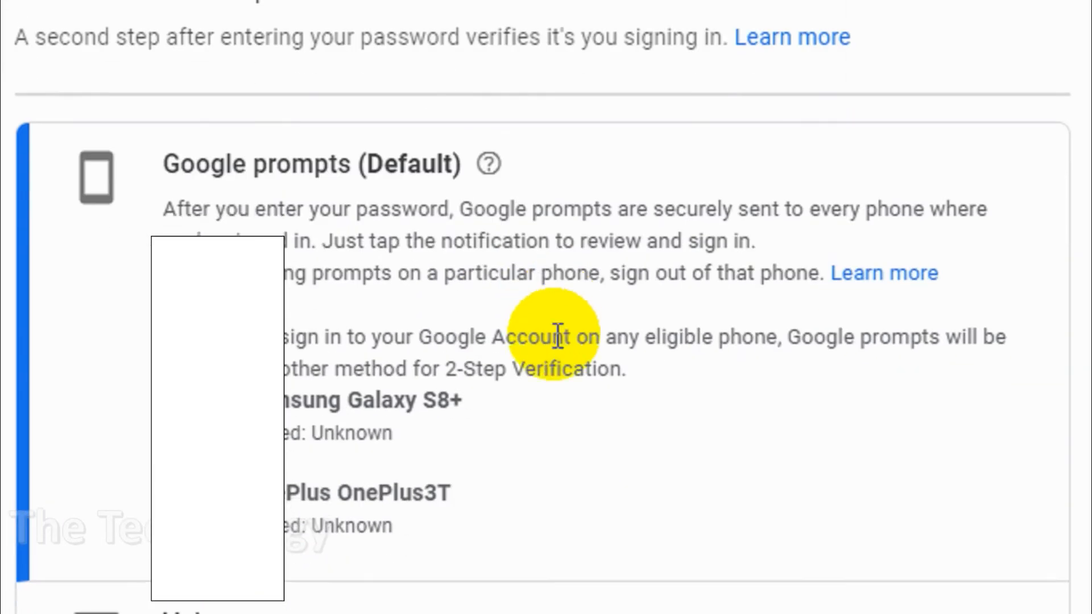
scroll("down", 3)
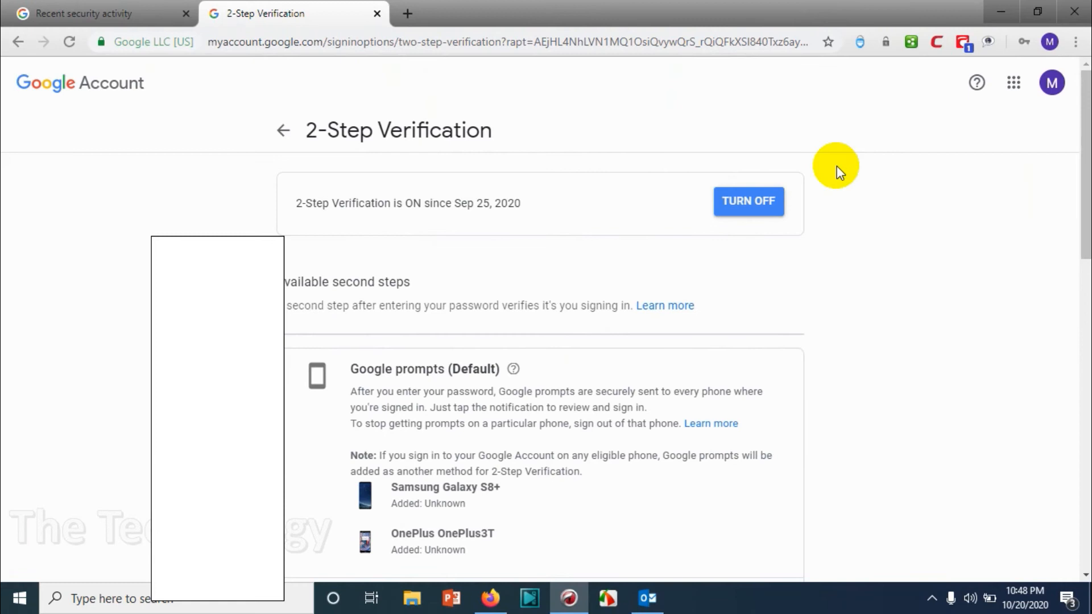
Turn off 2-Step Verification and confirm it in the dialog
left_click(748, 200)
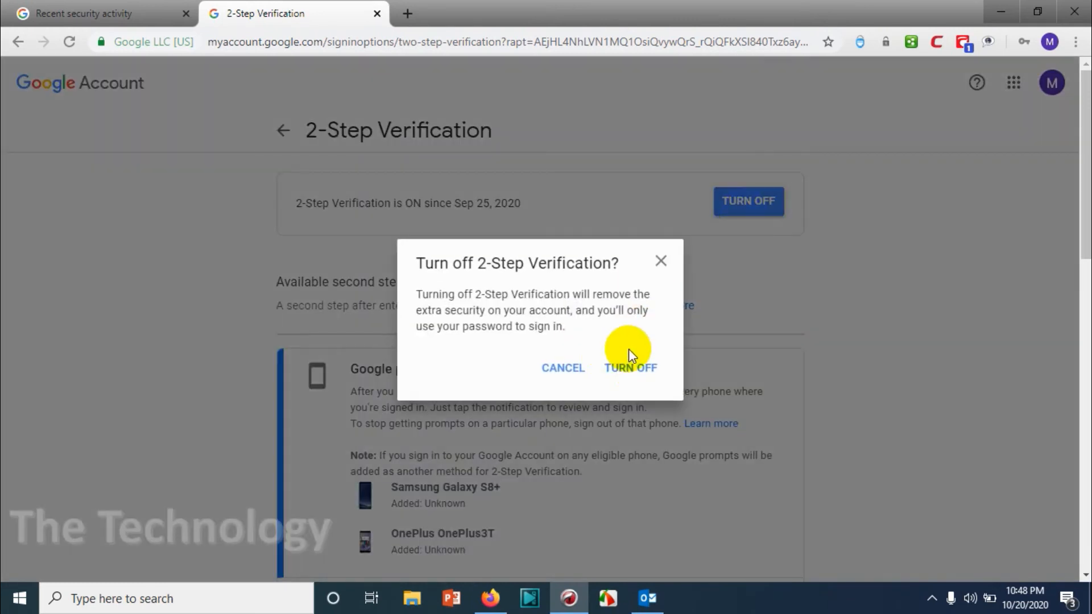
left_click(630, 368)
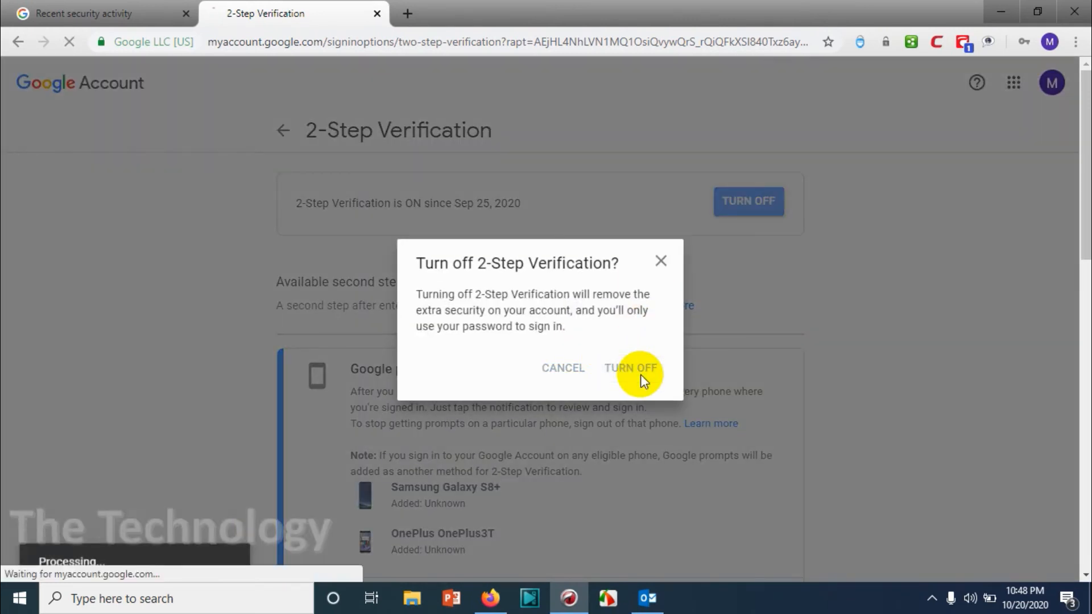
left_click(631, 367)
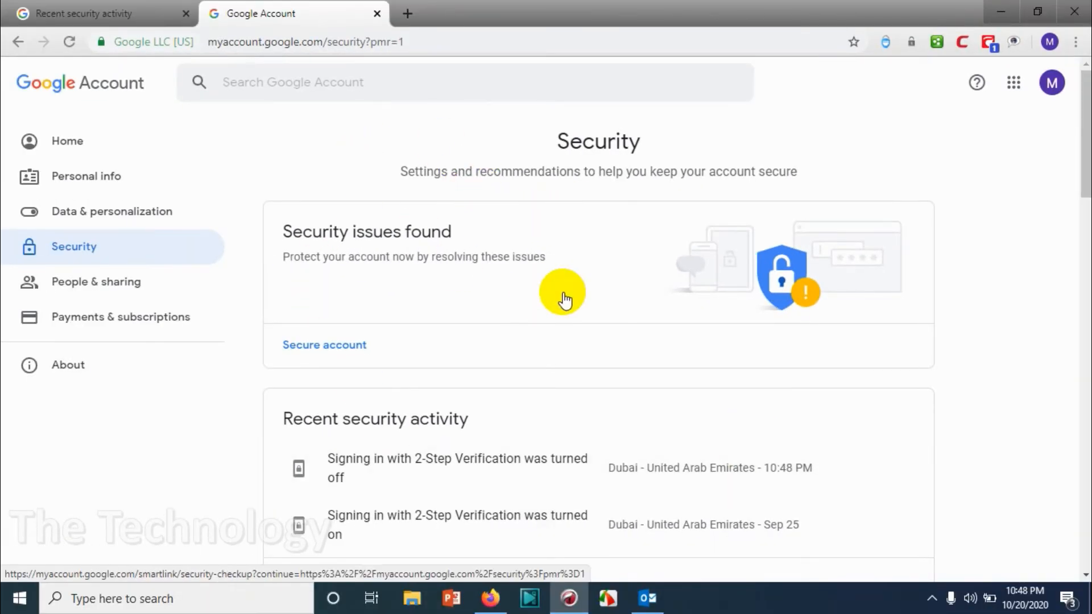
Review Recent security activity on the Security page and open the account chooser
scroll("down", 3)
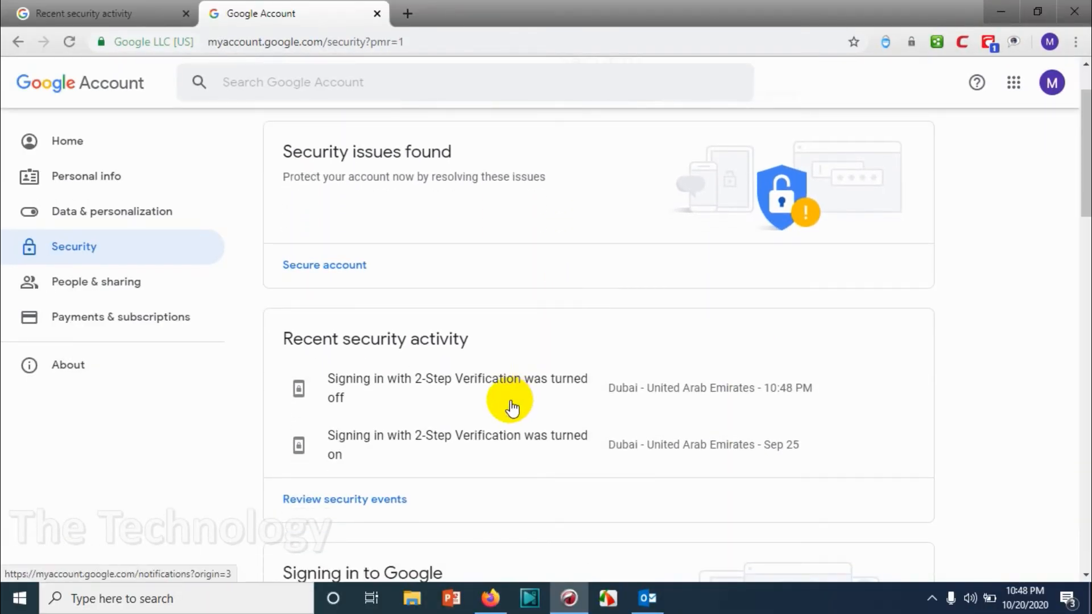
mouse_move(608, 363)
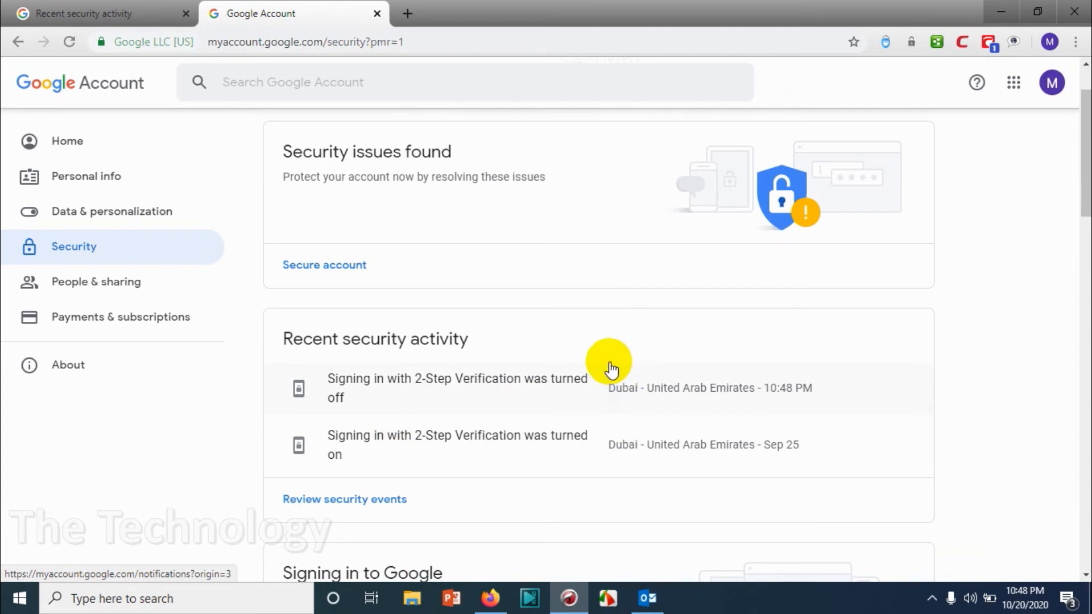
scroll("up", 3)
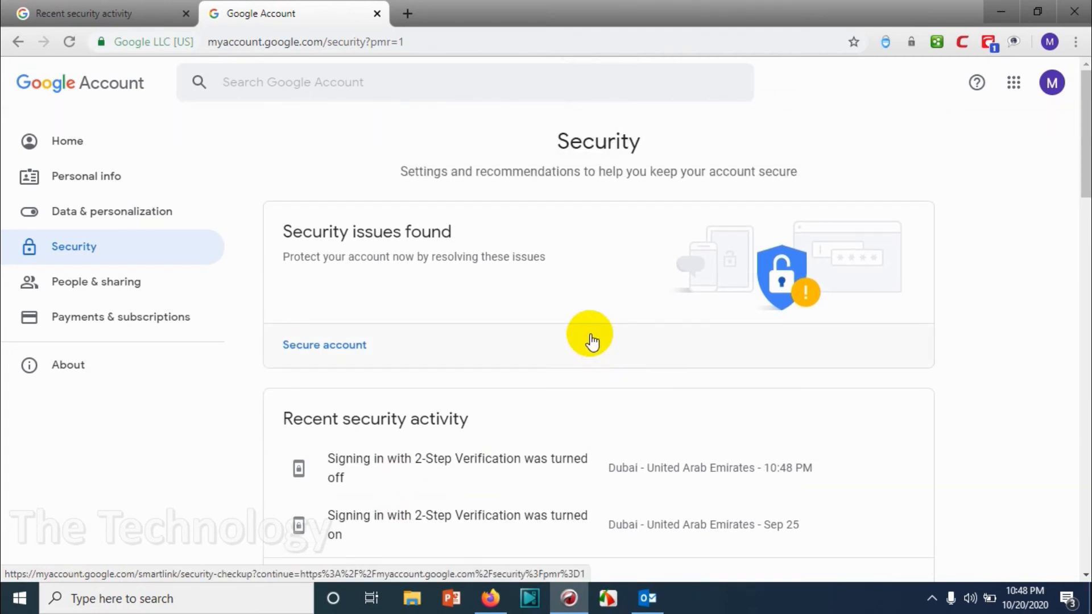
mouse_move(557, 306)
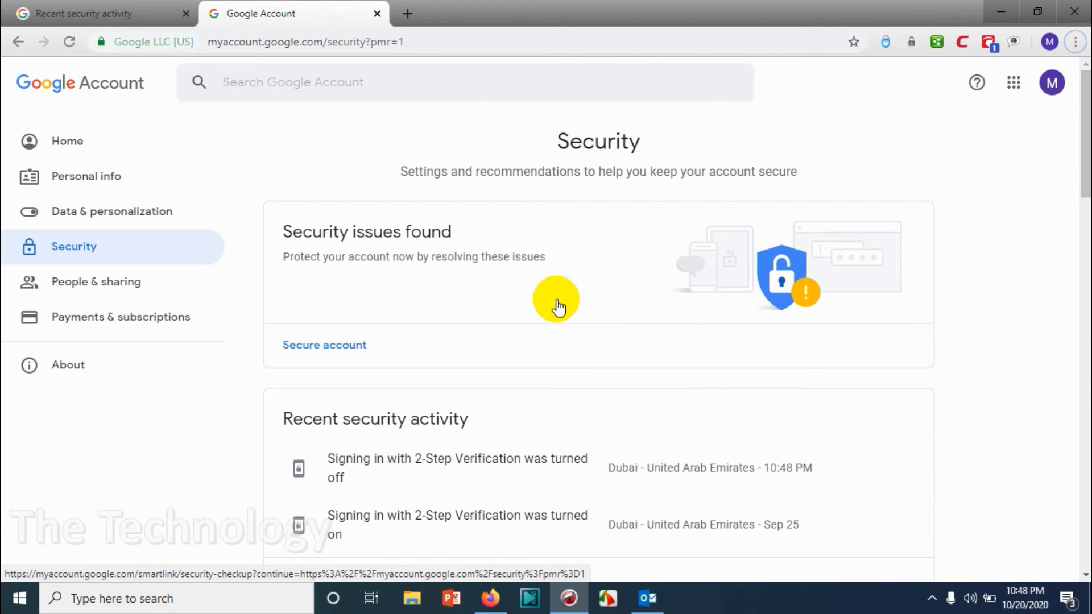
left_click(1052, 82)
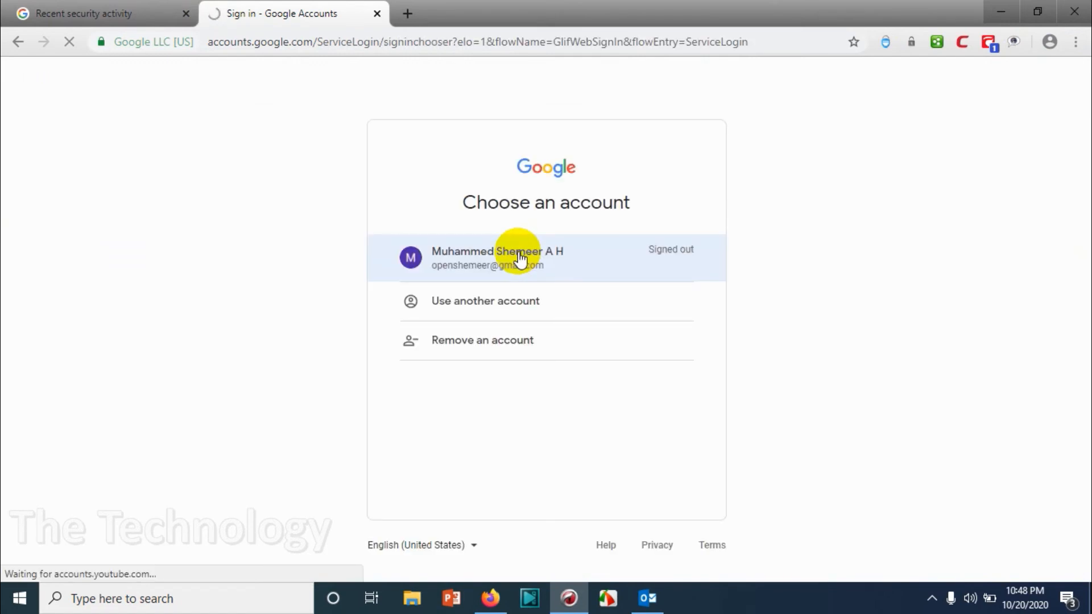
Sign back in to the account with only the password
left_click(497, 257)
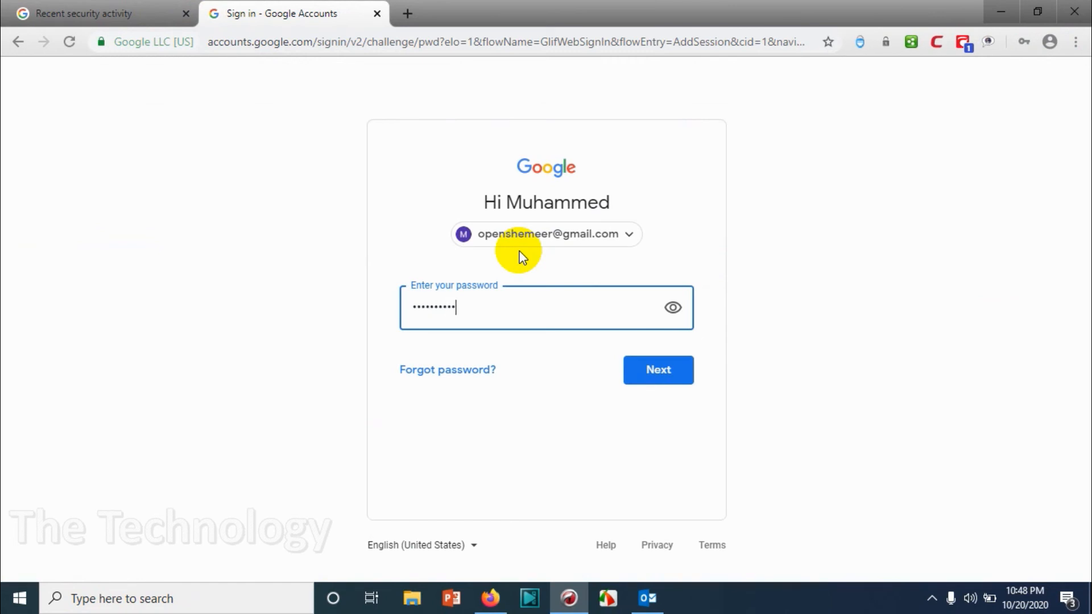
left_click(656, 370)
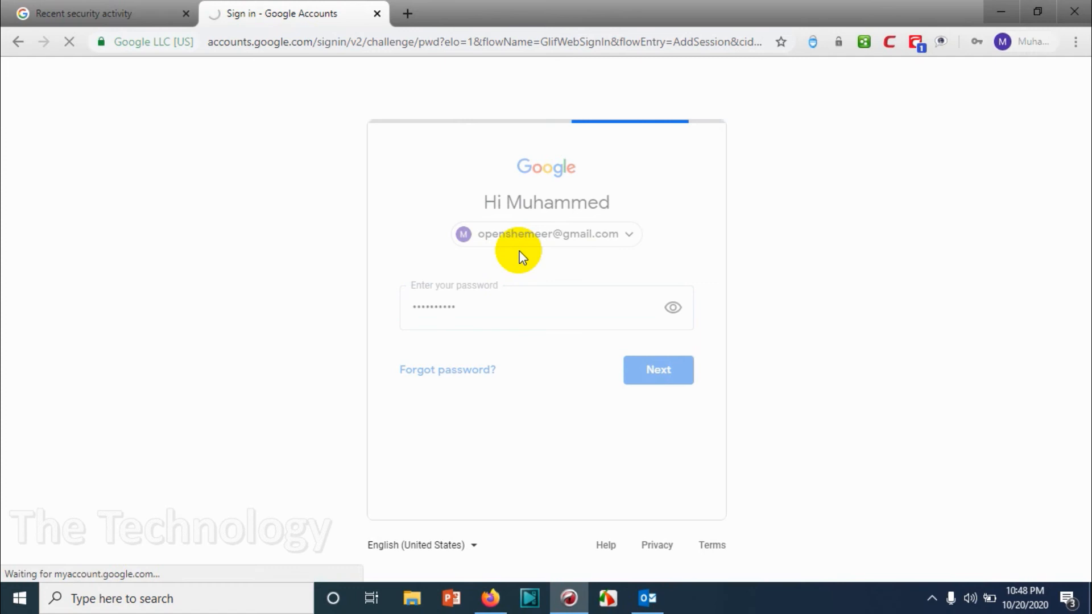
left_click(657, 370)
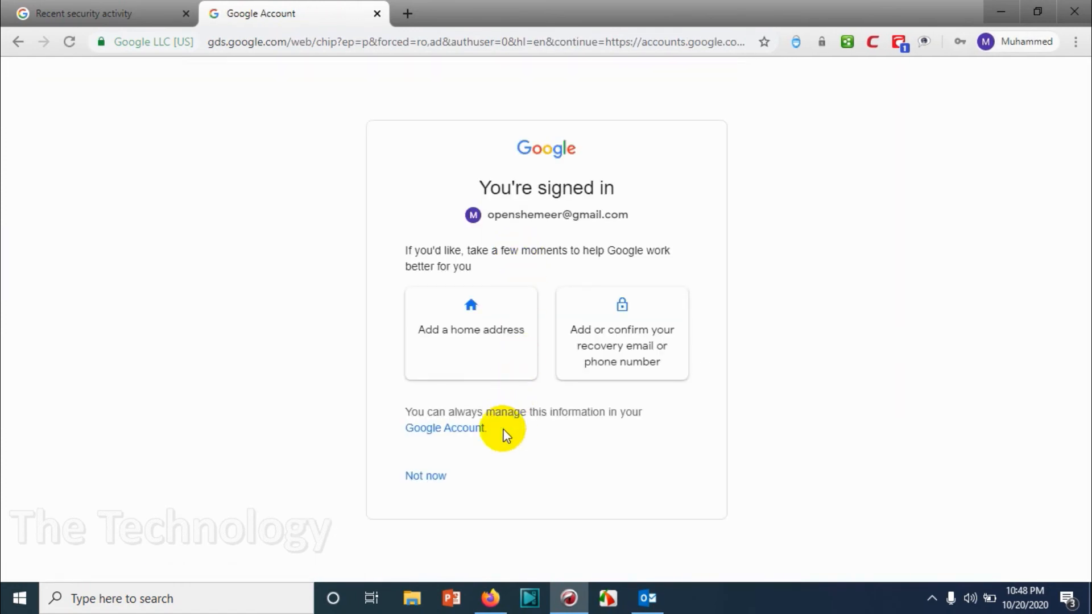
Skip the account suggestions with 'Not now' and open Gmail from the apps grid
left_click(425, 475)
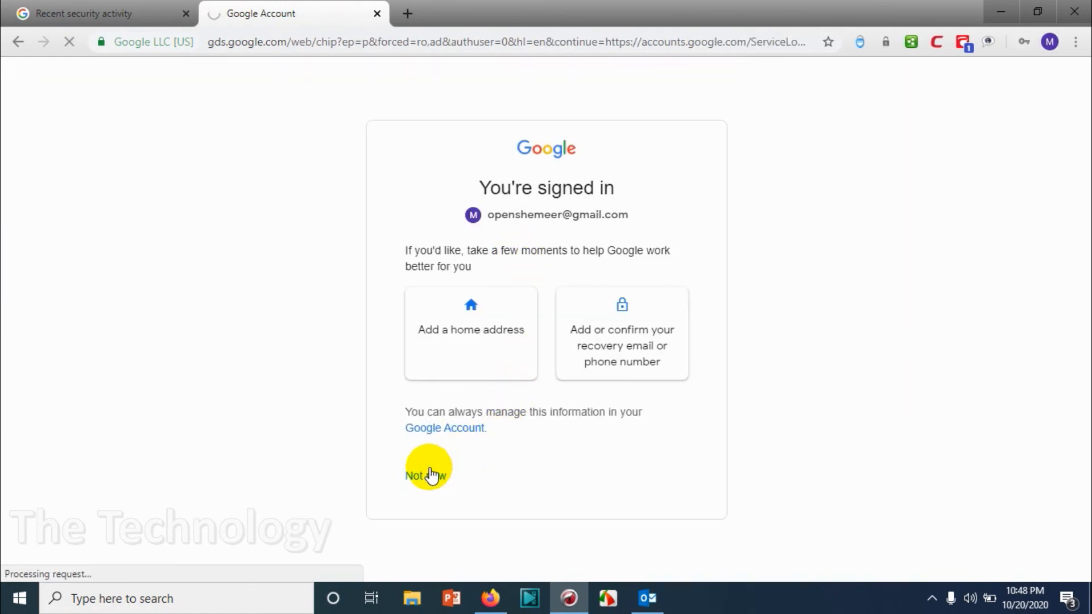
left_click(427, 476)
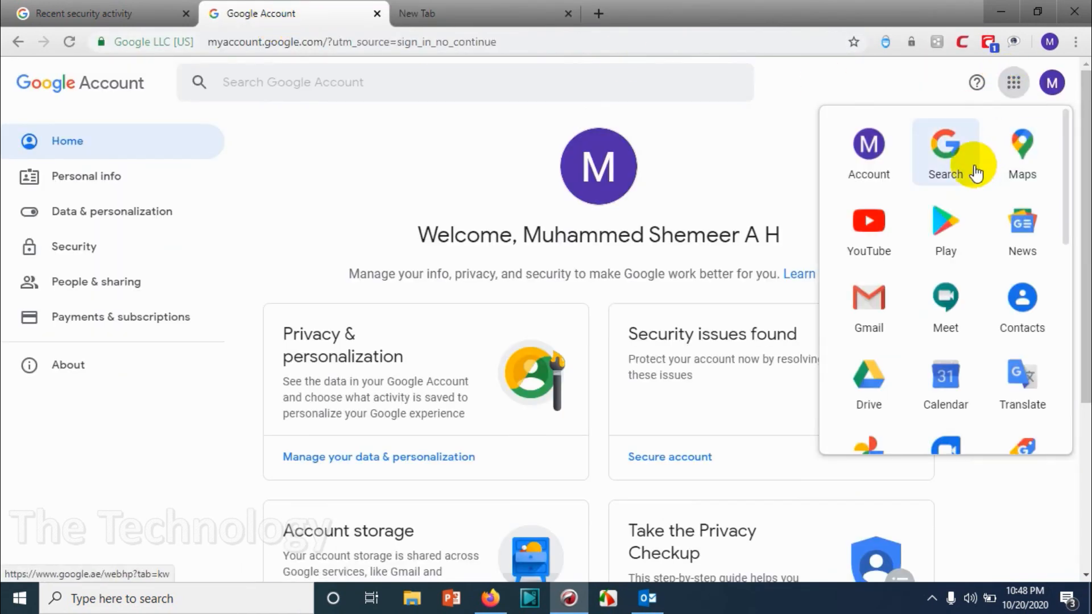
left_click(868, 295)
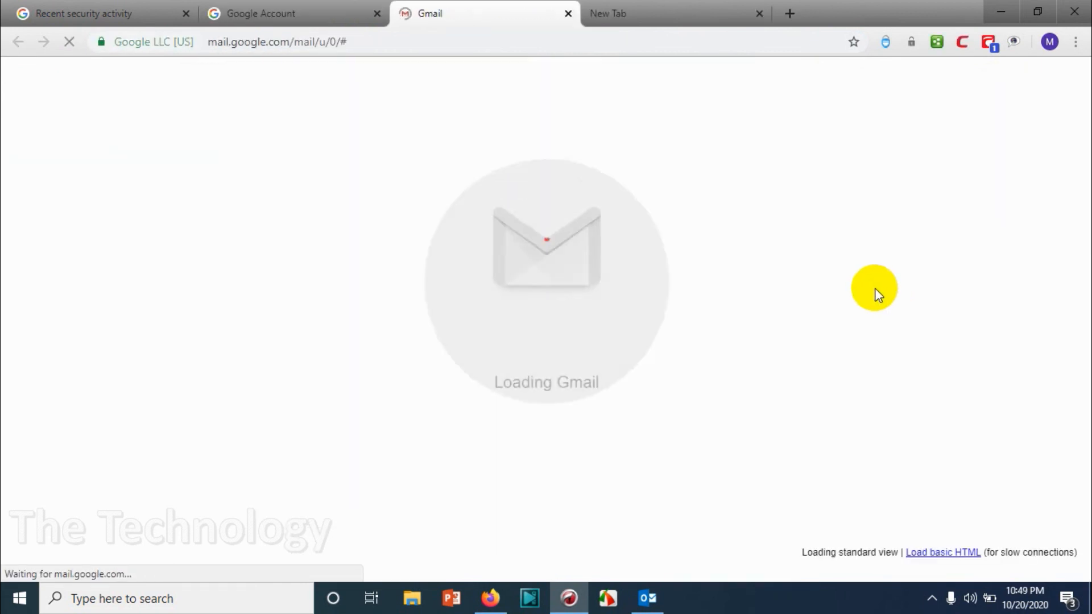